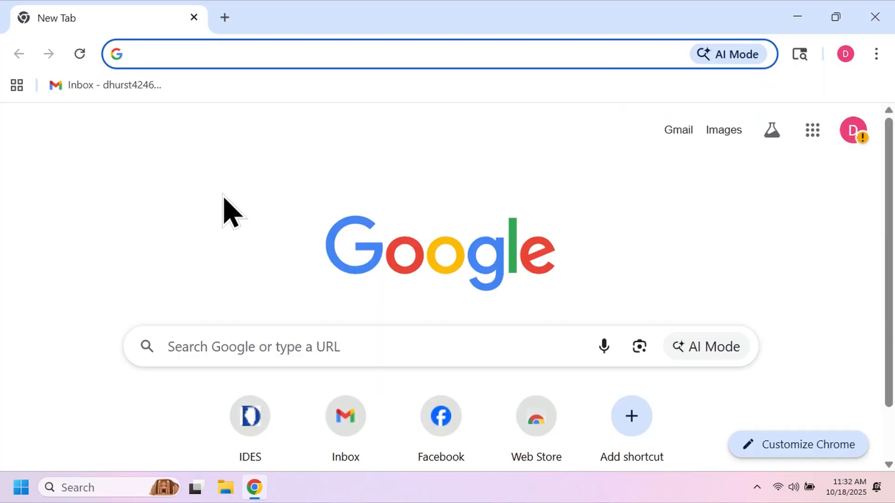
Step: Search Google for 'linux mint' and open the official Linux Mint home page result
{"action": "type", "text": "linux mint"}
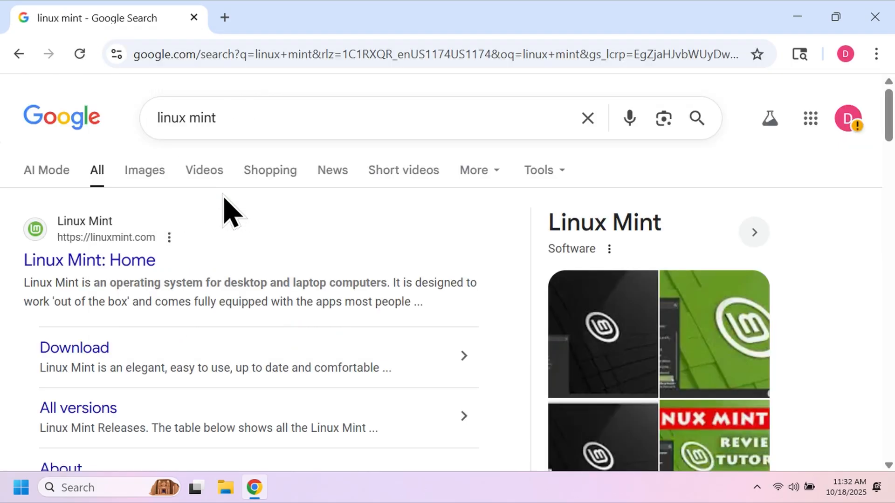
{"action": "left_click", "coordinate": [89, 260]}
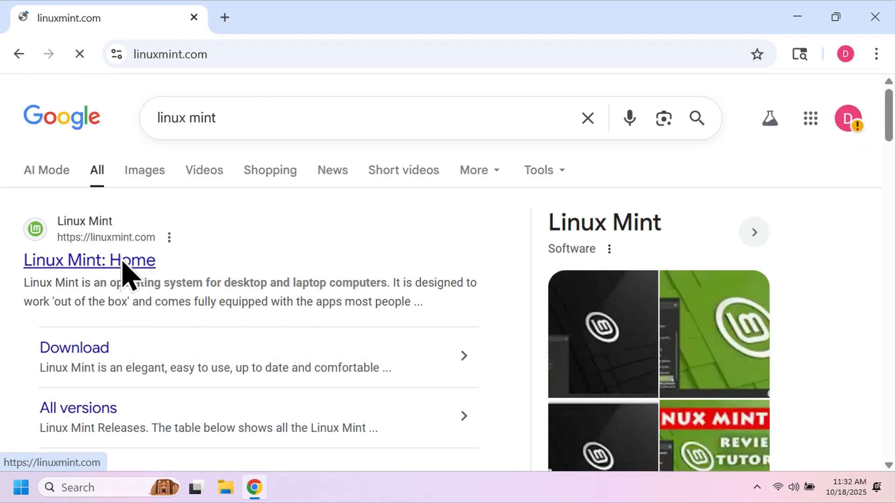